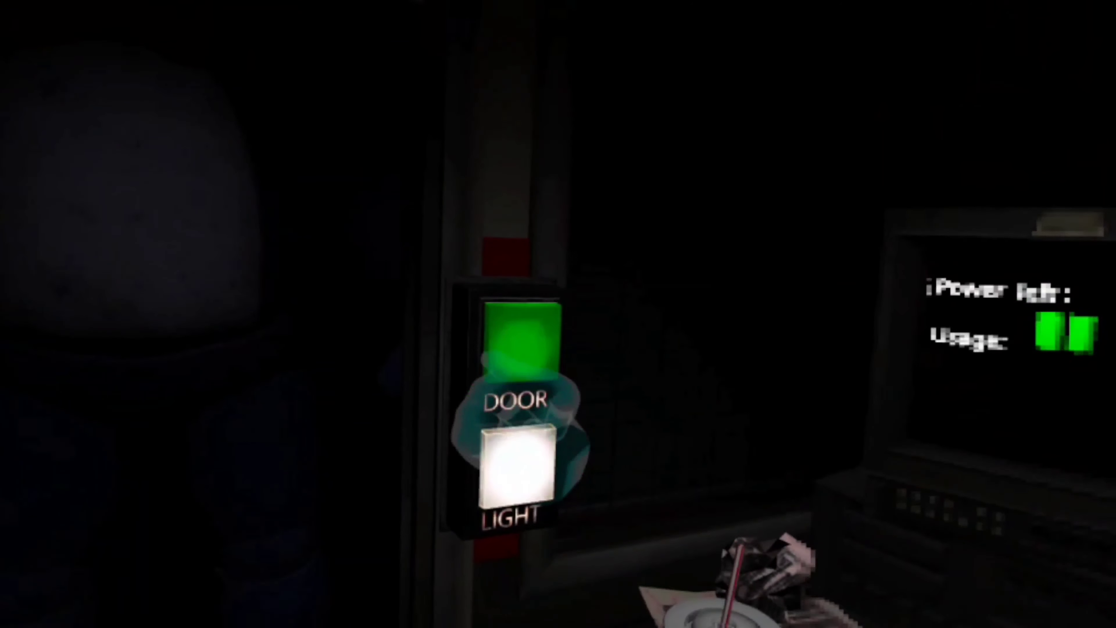
pyautogui.click(522, 342)
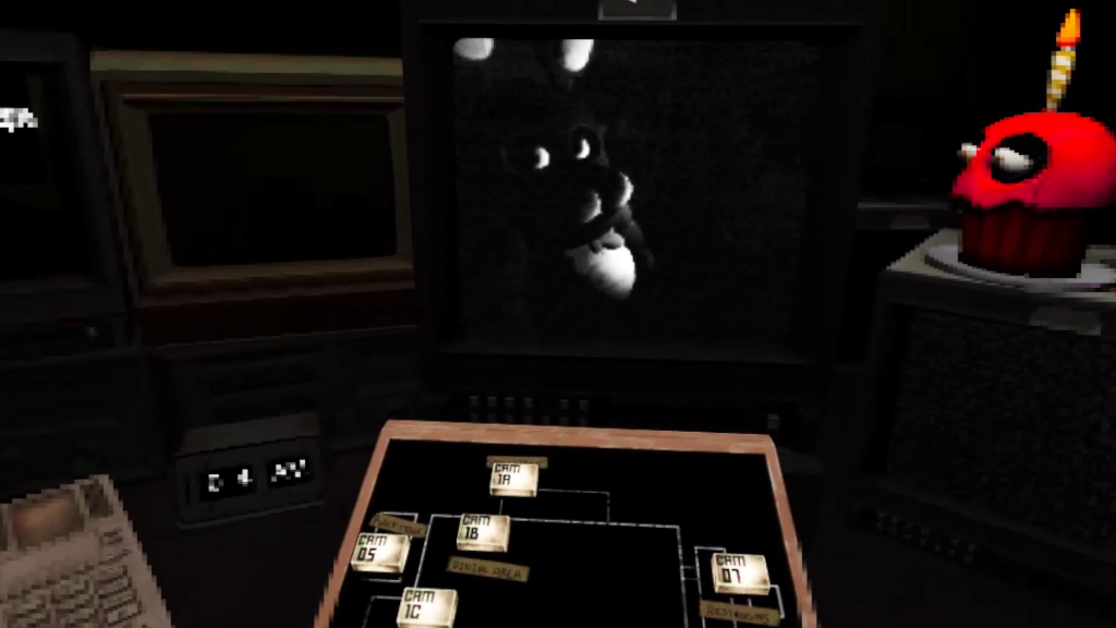
pyautogui.click(498, 555)
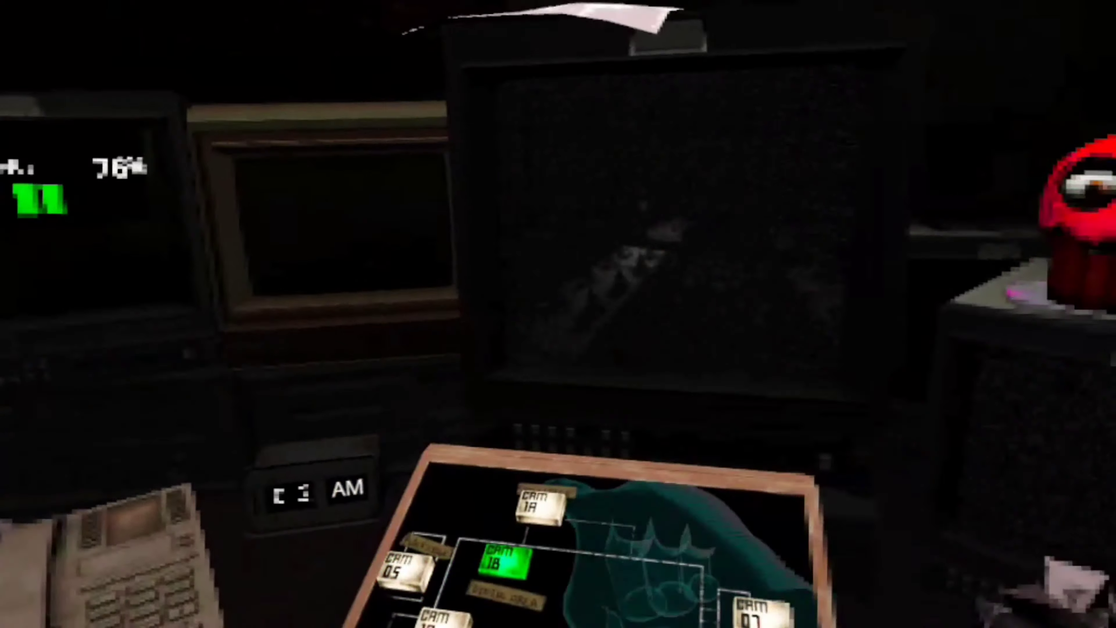